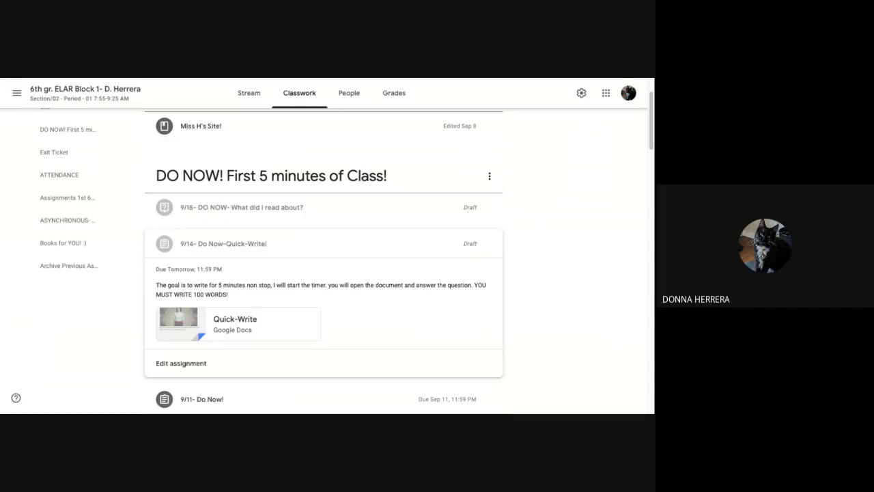
- Show the 6th grade ELAR class stream with its class code, Meet link and announcements
scroll(up, 3)
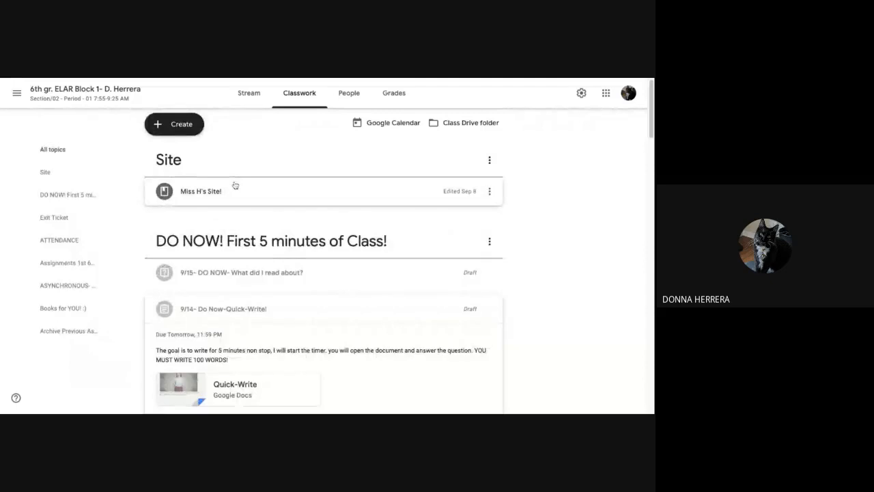
mouse_move(249, 93)
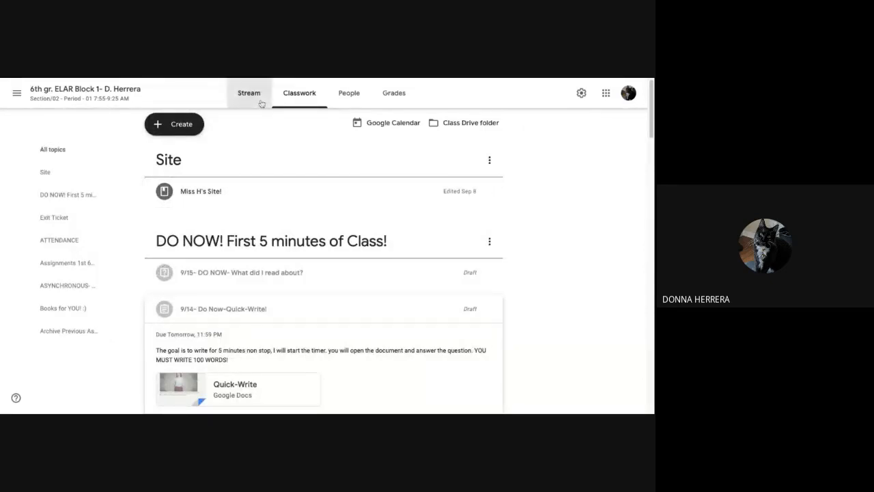
click(248, 92)
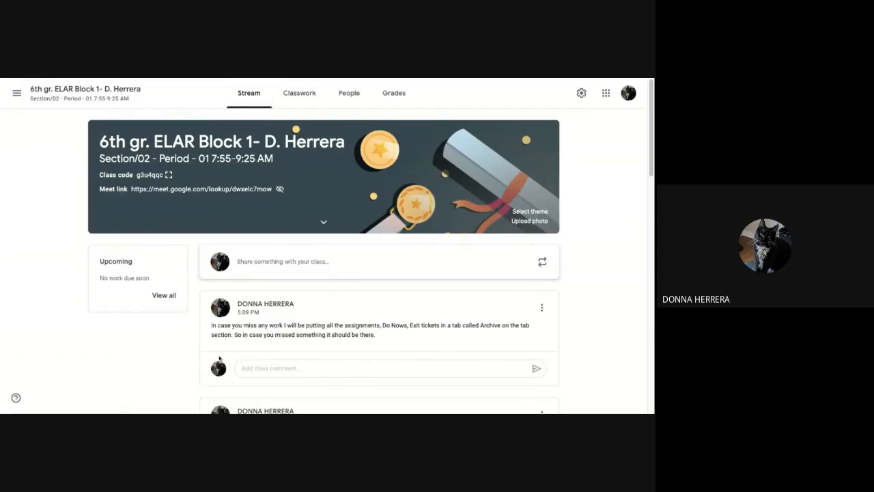
mouse_move(186, 383)
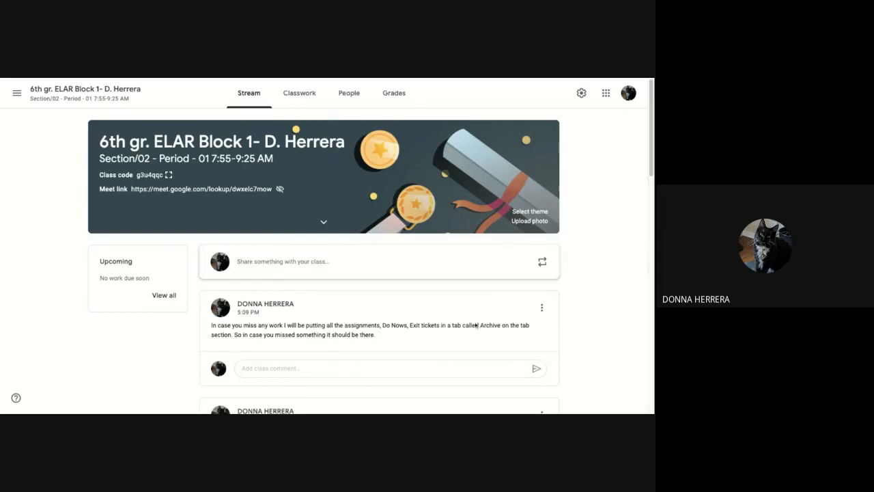
mouse_move(414, 247)
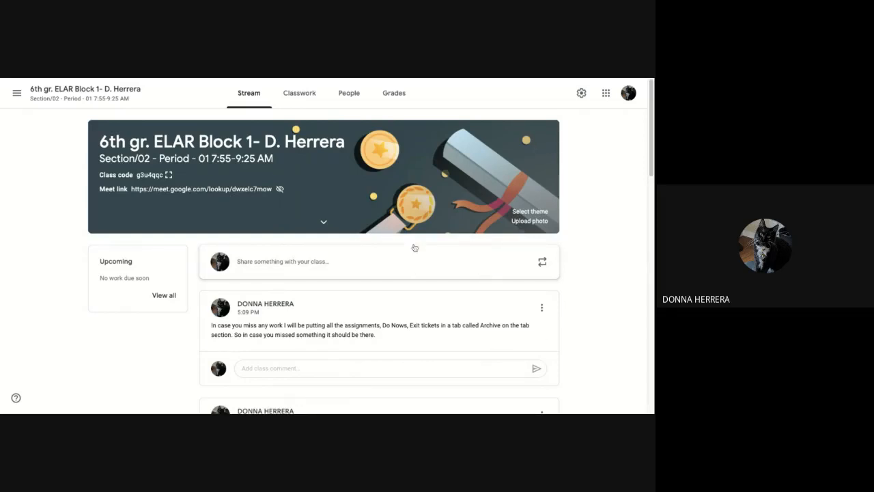
- Filter Classwork to Archive Previous Assignments, then view all topics down to DO NOW!
click(299, 93)
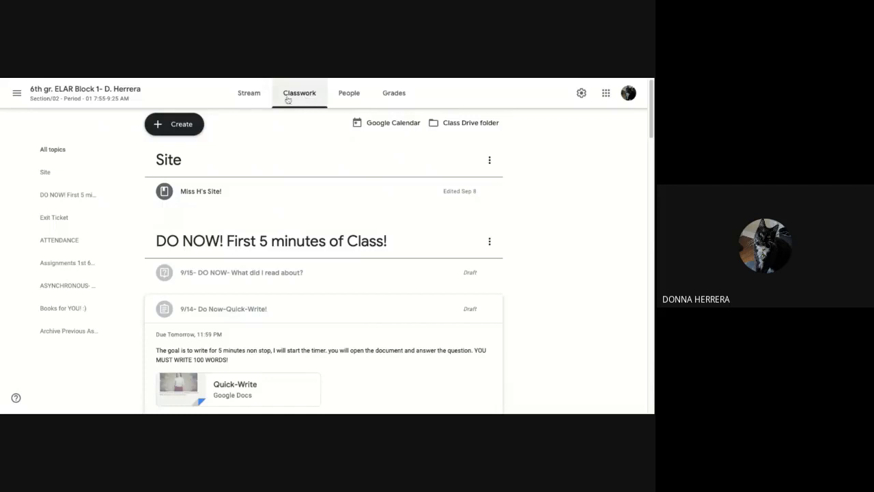
mouse_move(68, 331)
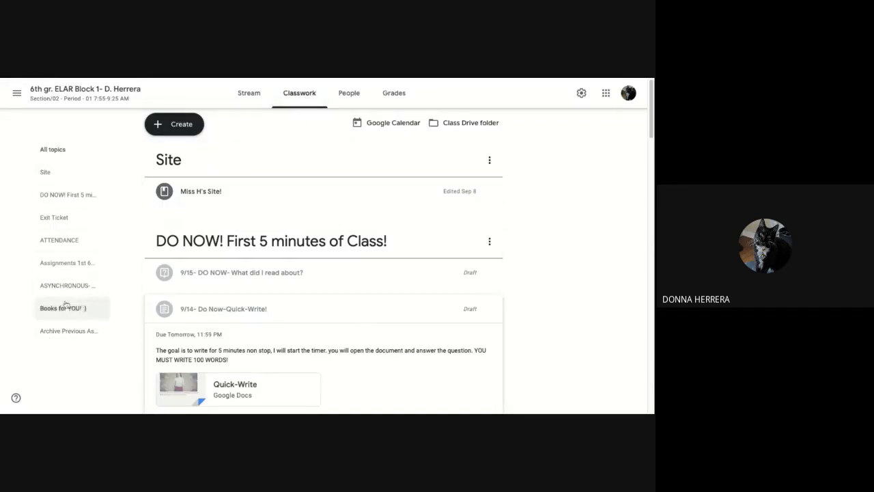
click(69, 330)
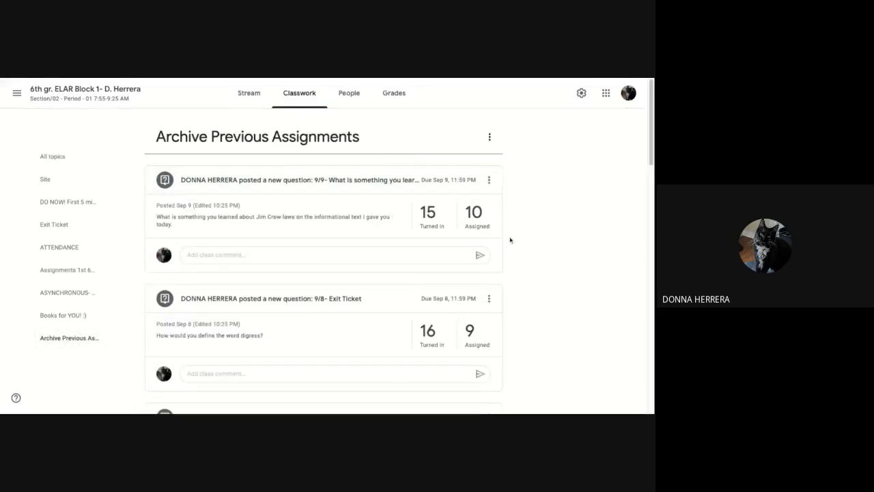
click(52, 149)
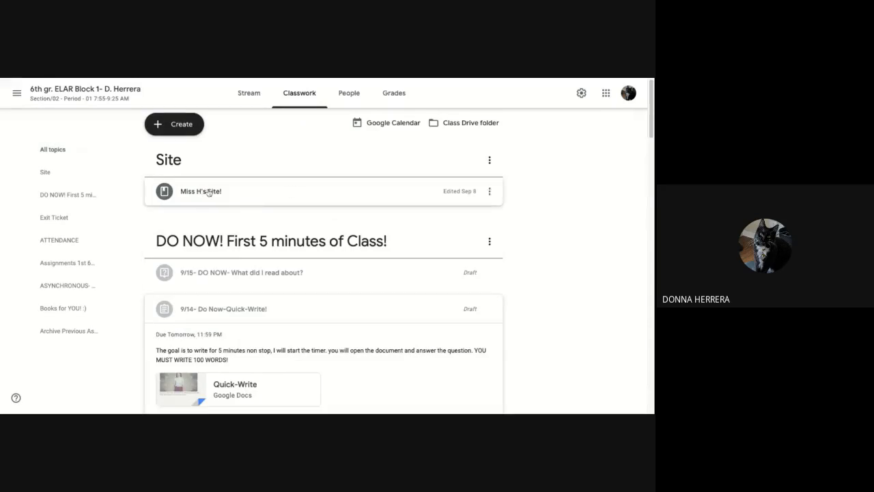
mouse_move(503, 214)
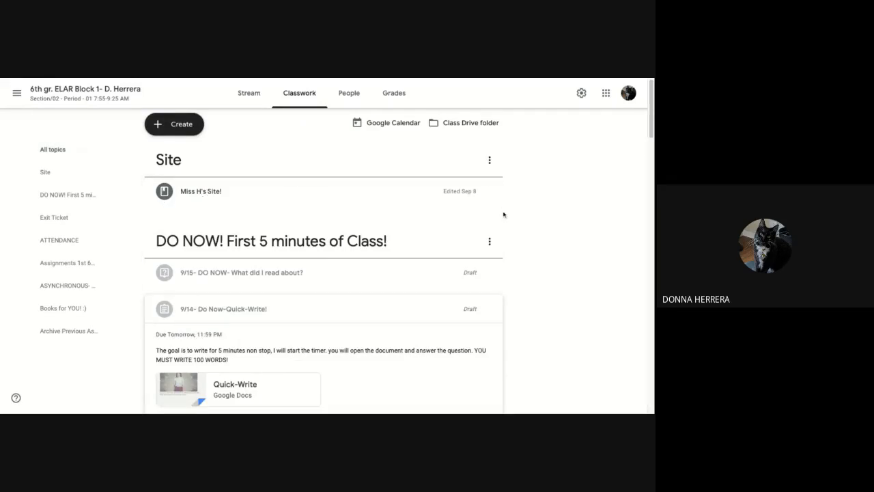
scroll(down, 3)
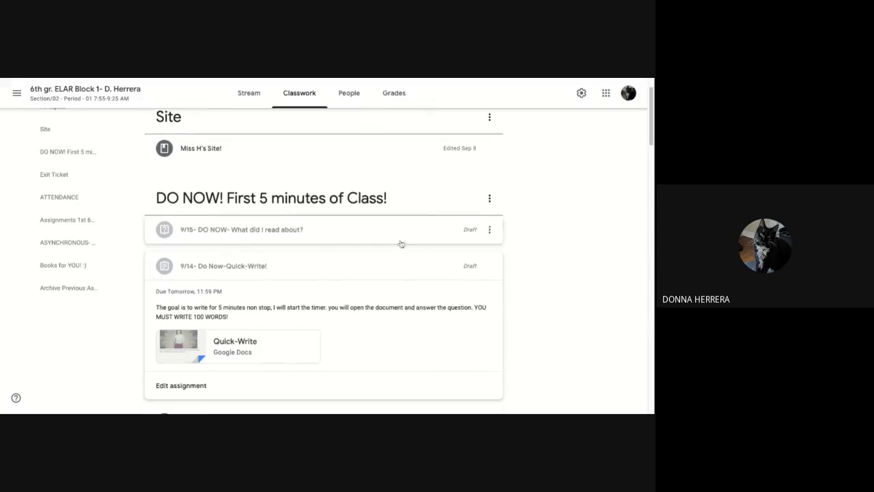
mouse_move(293, 244)
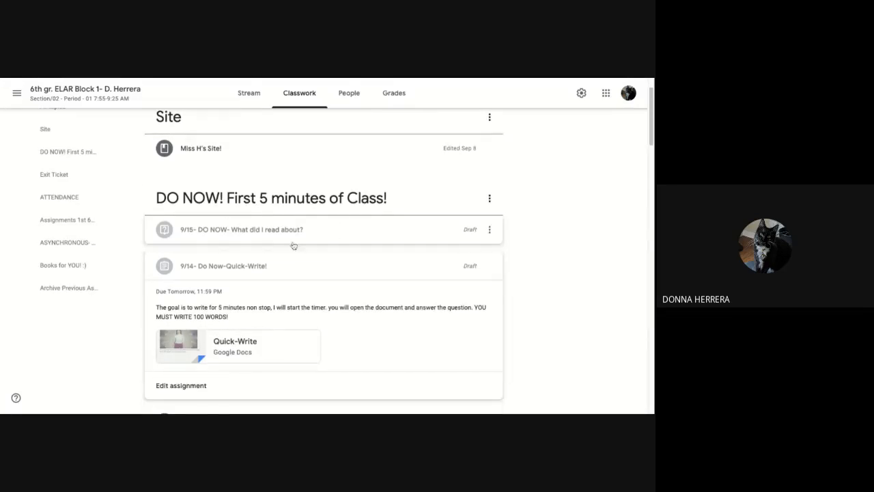
scroll(down, 3)
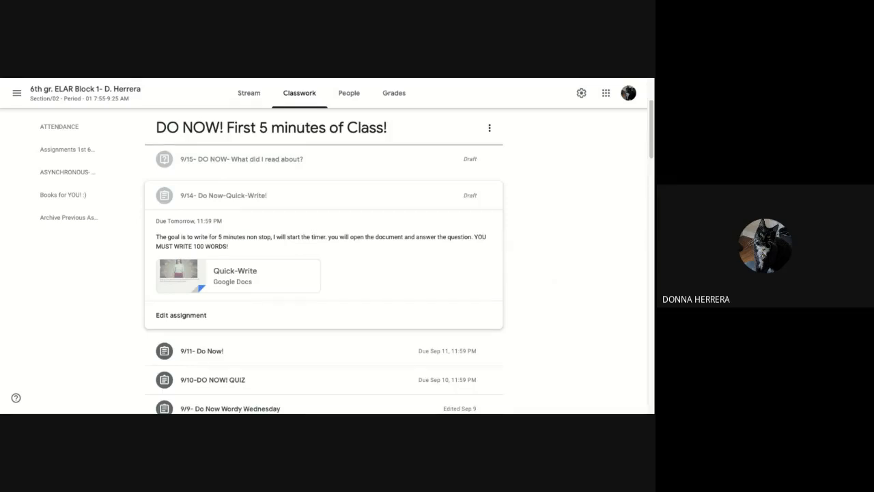
- Open the Quick-Write doc and keep its 19-word count displayed while typing
click(237, 275)
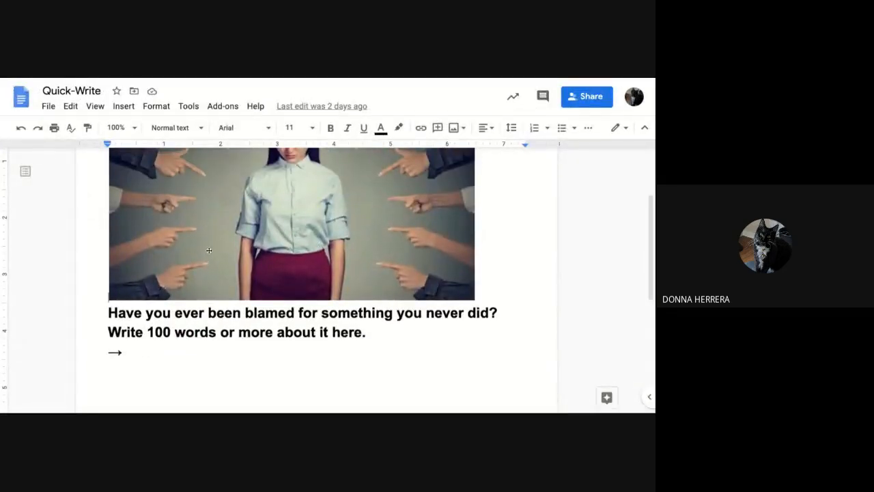
scroll(down, 3)
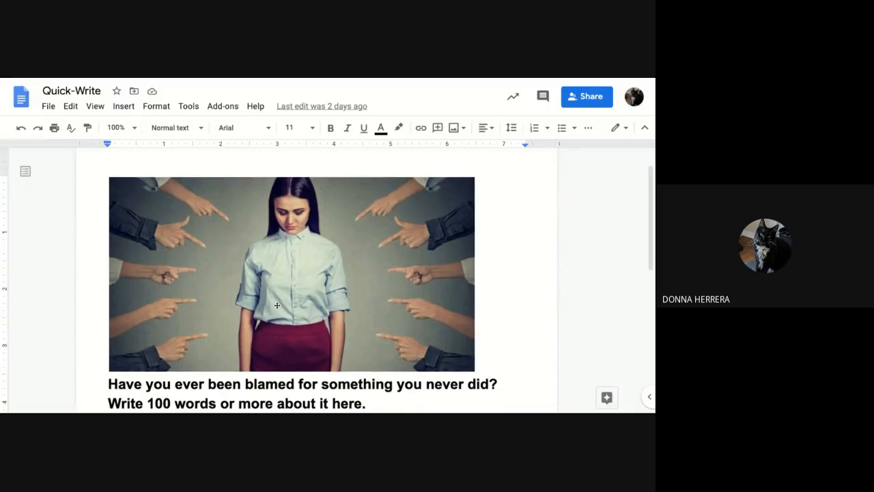
click(188, 106)
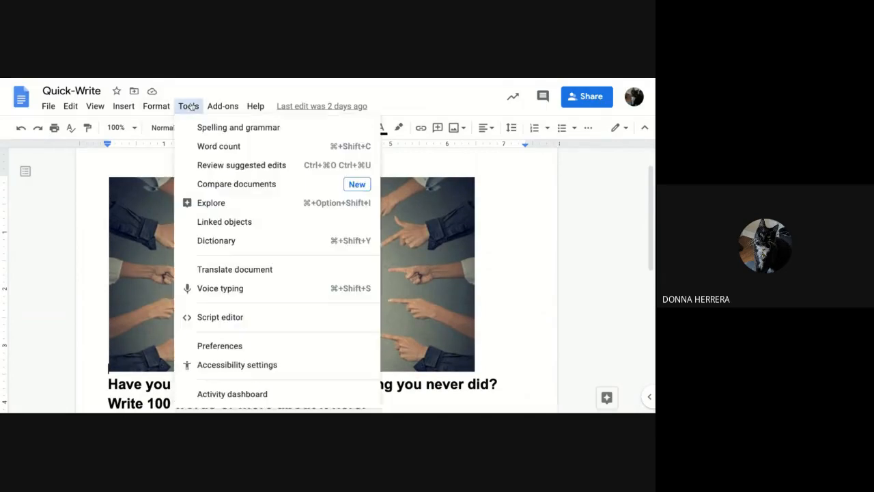
mouse_move(218, 146)
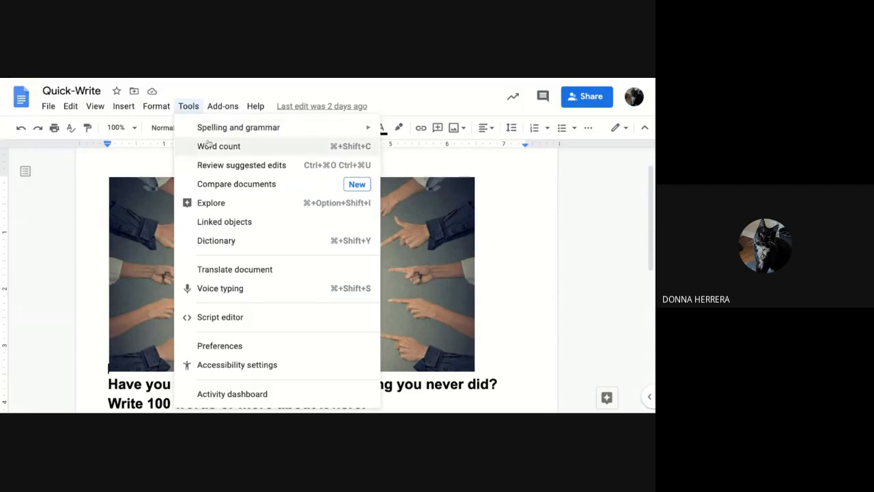
click(219, 146)
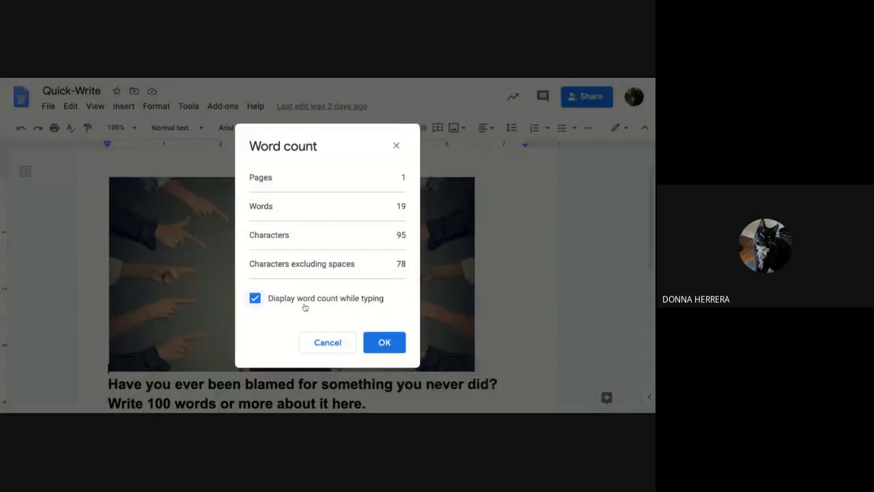
click(384, 342)
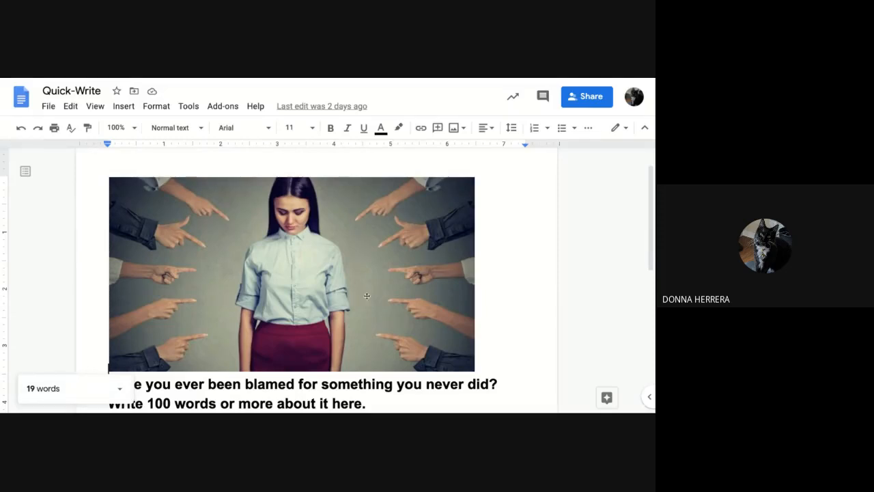
scroll(down, 3)
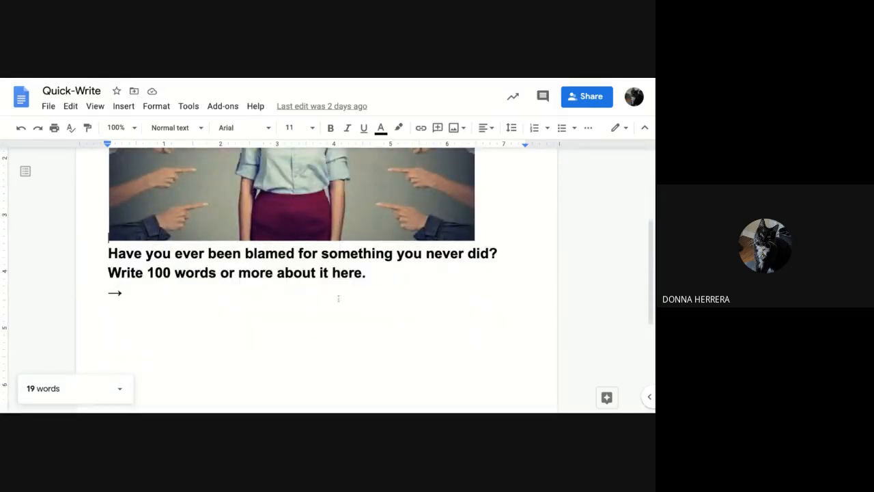
scroll(up, 3)
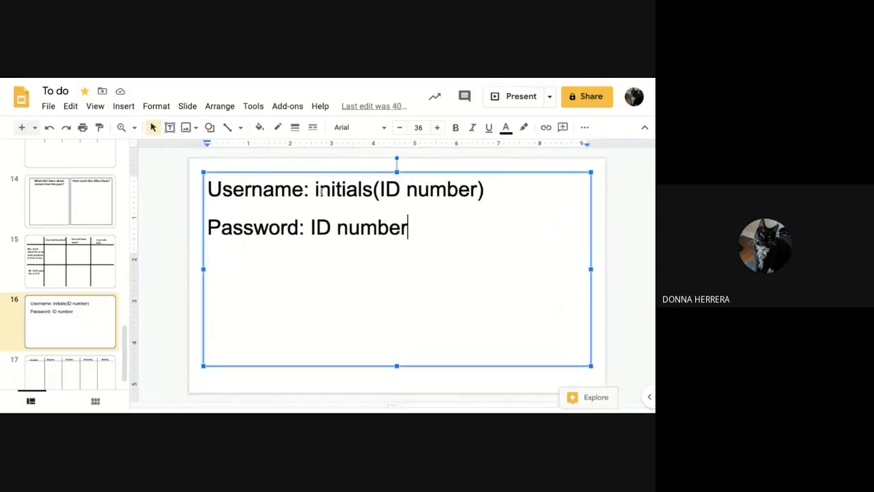
- Add an example login to slide 16: username dh123456 plus its ID-number password line
double_click(430, 189)
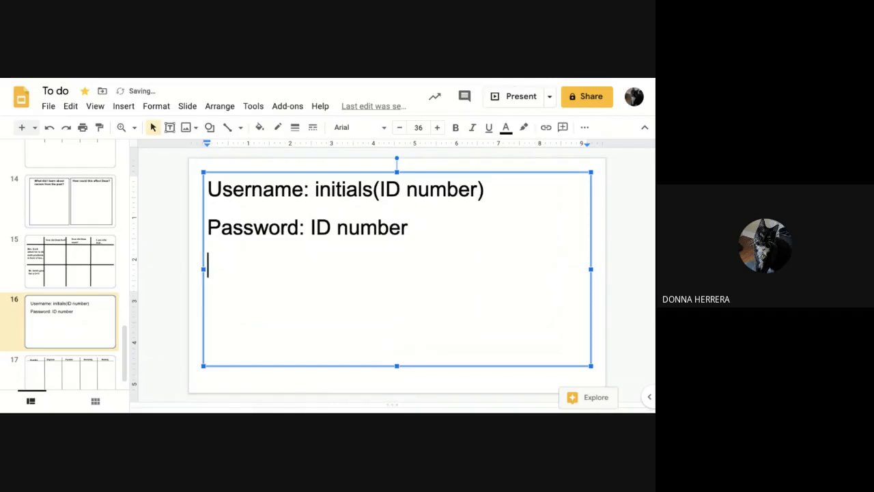
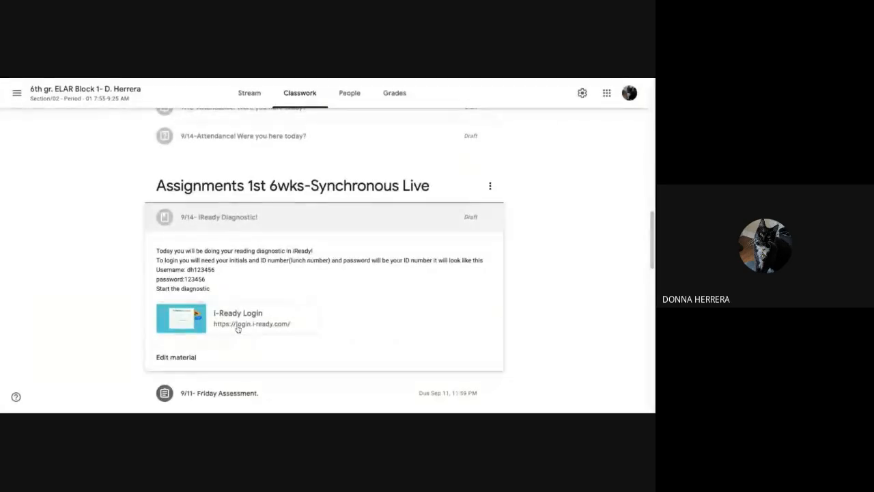
- Follow the 9/14 iReady Diagnostic's i-Ready Login link and clear the saved username
click(252, 323)
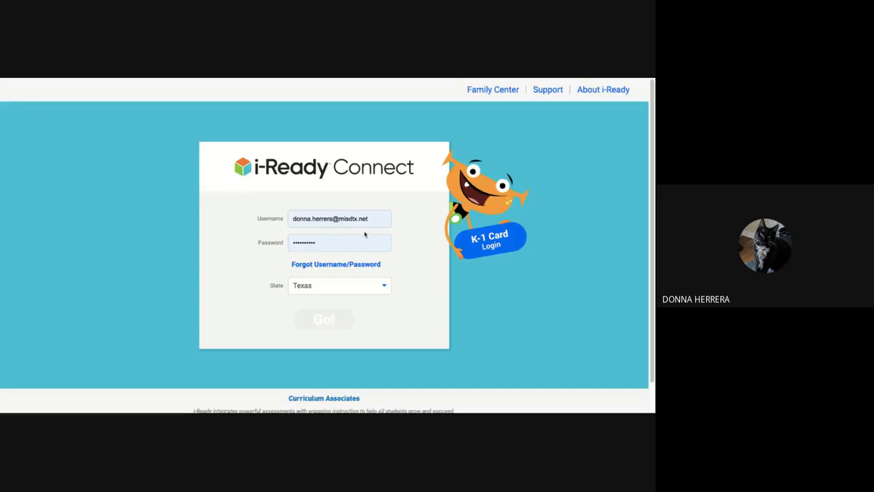
mouse_move(358, 227)
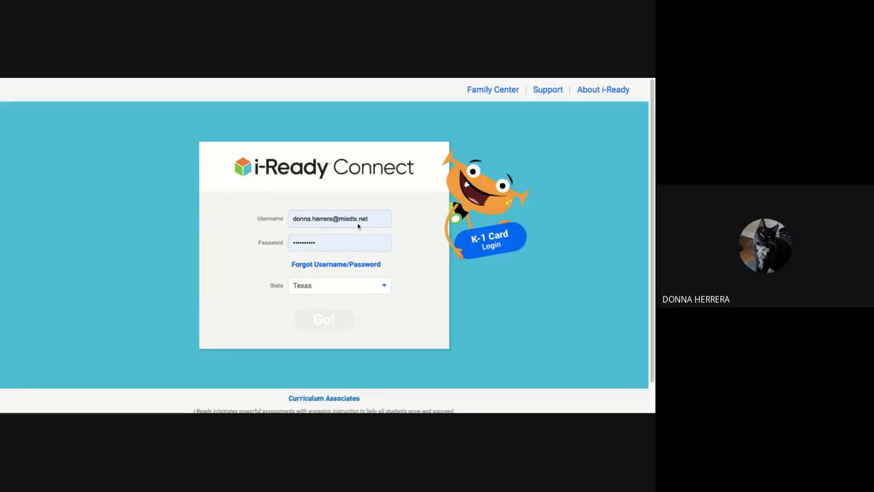
click(340, 218)
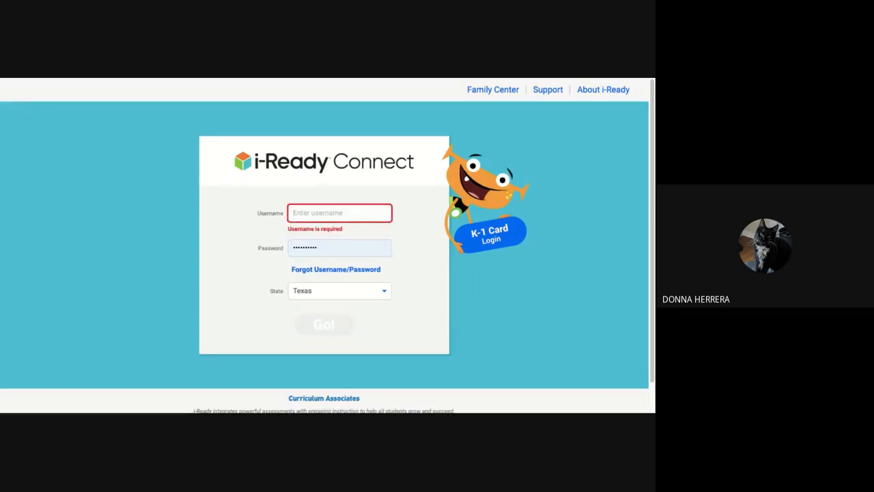
- Sign in as demo student ab1150 to reach the Reading/Math subject choice
text(a)
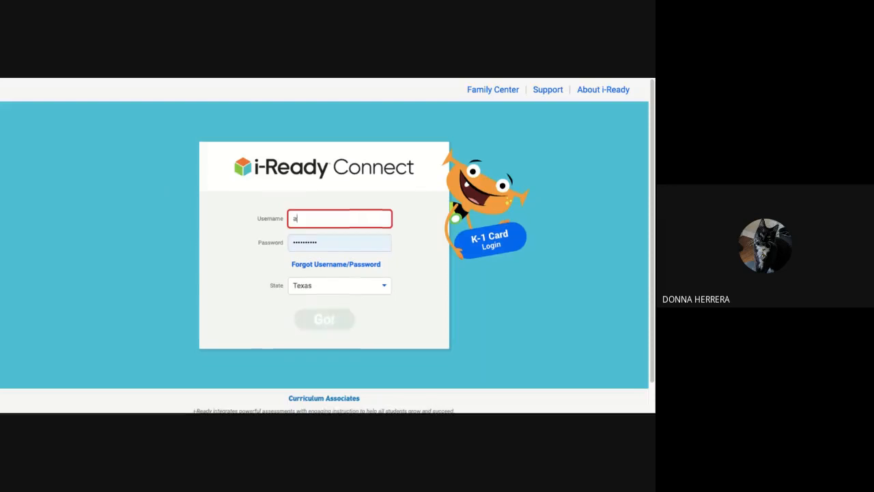
text(b)
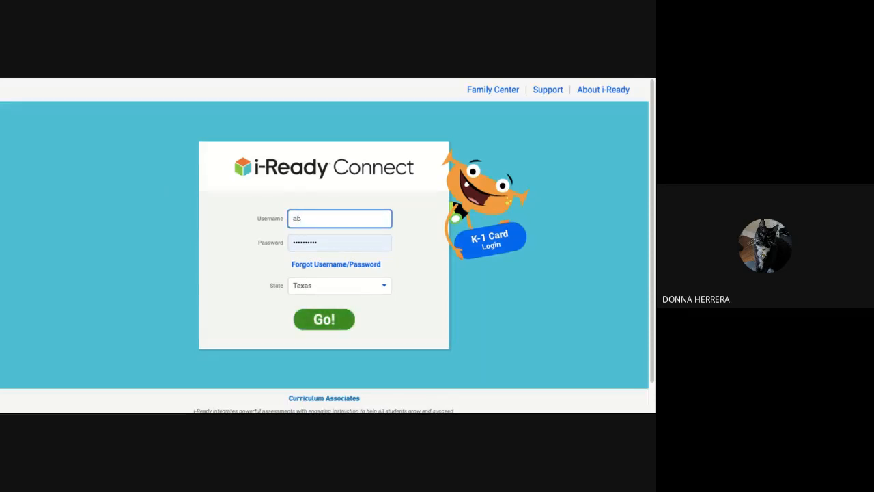
text(115066)
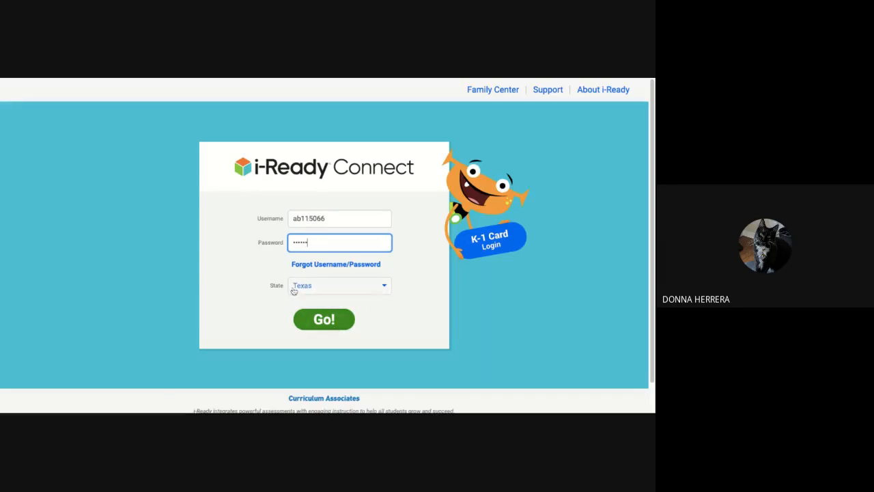
click(323, 319)
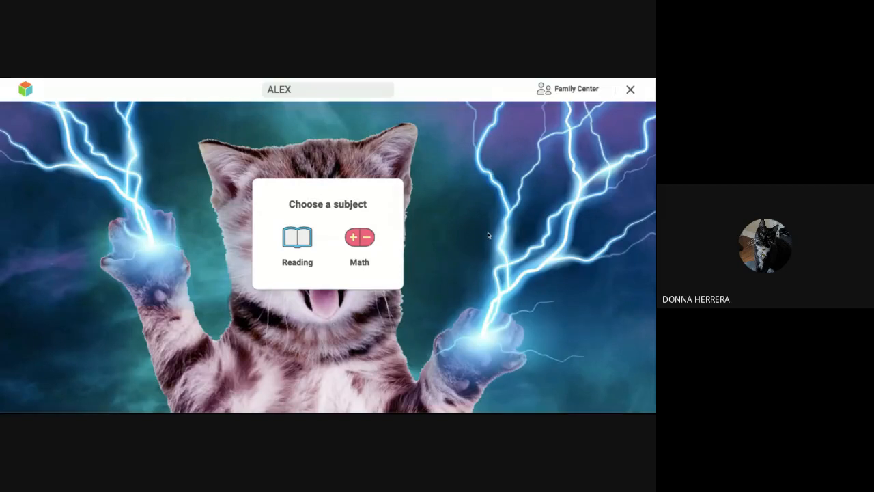
mouse_move(449, 190)
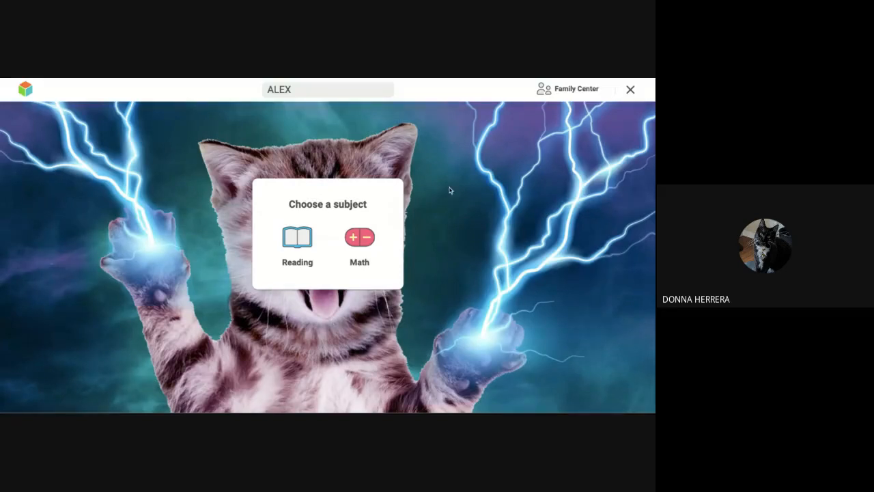
- Choose Reading to open My Path with the Reading Diagnostic
click(297, 246)
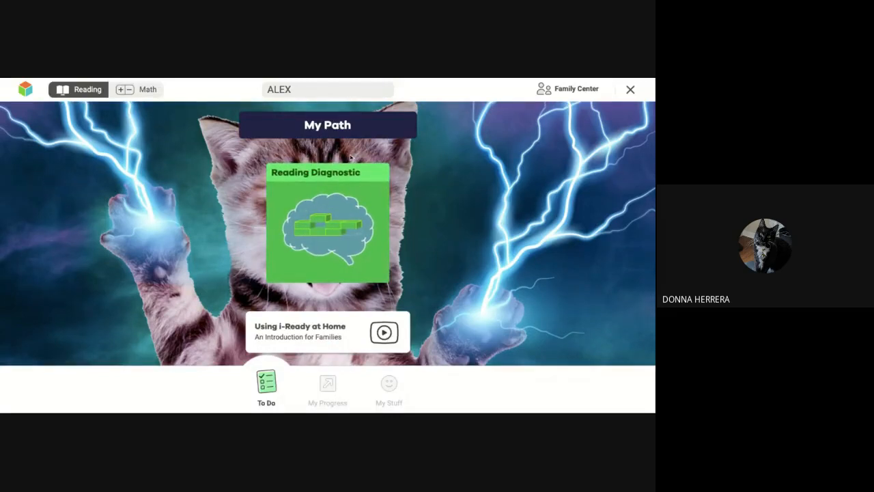
mouse_move(318, 254)
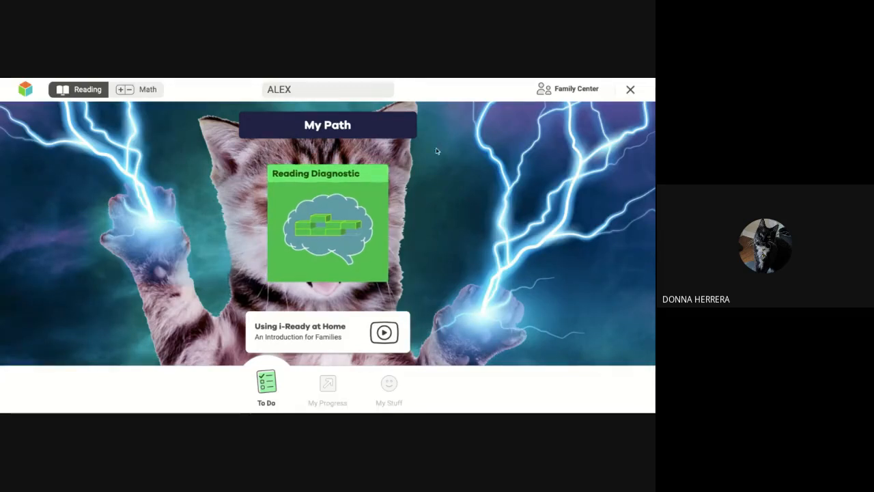
mouse_move(464, 185)
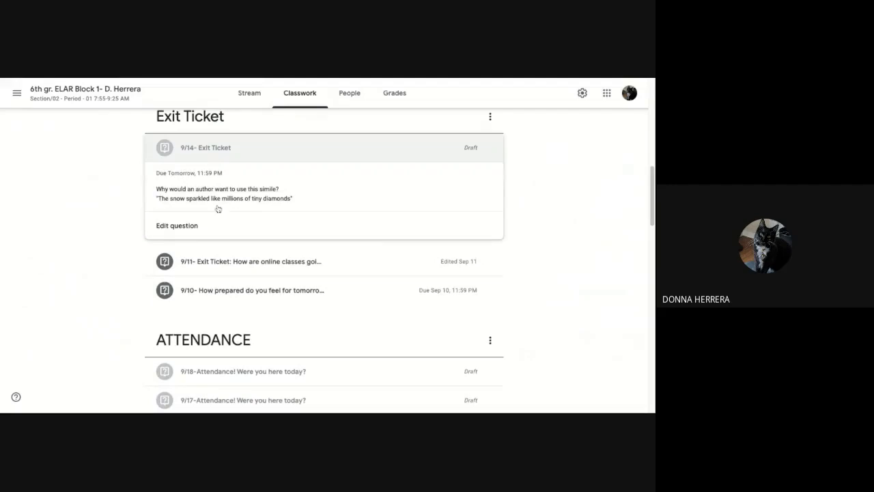
mouse_move(297, 213)
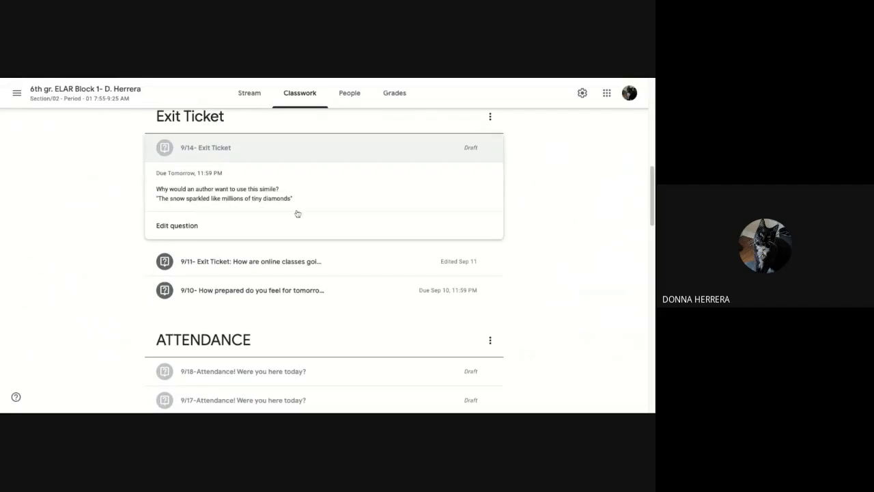
- Scroll through the Classwork Exit Ticket and Attendance topics
scroll(down, 3)
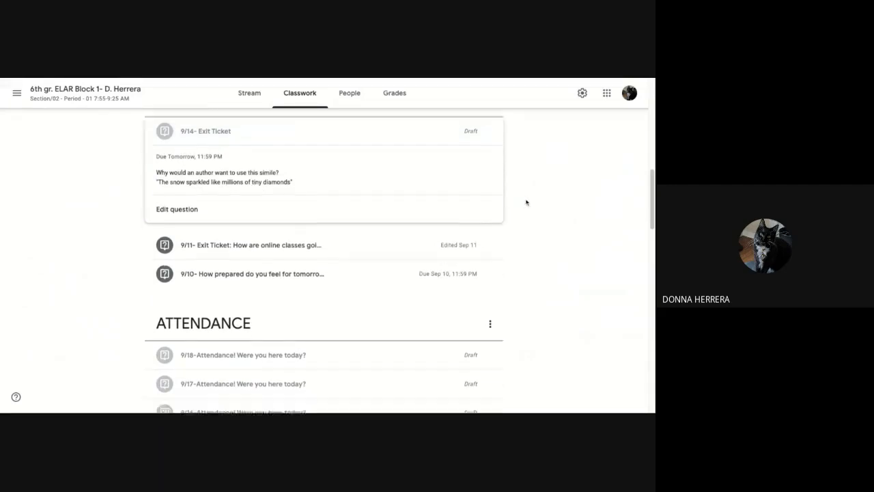
scroll(down, 3)
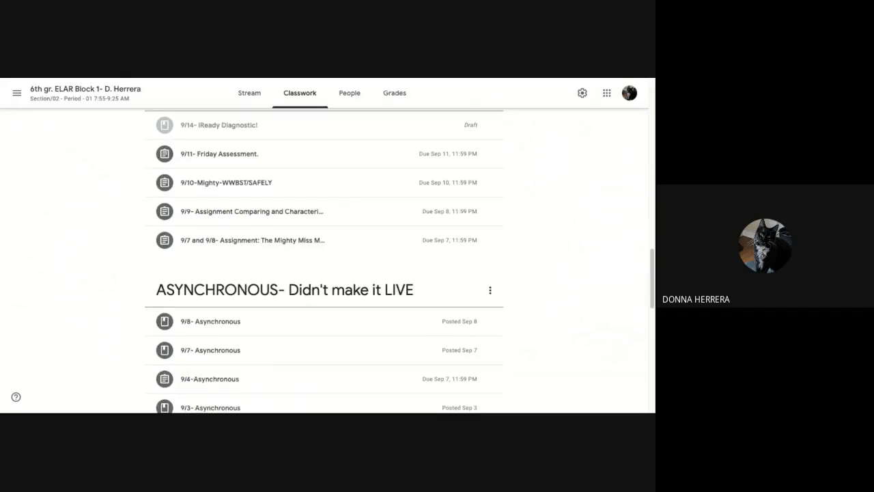
mouse_move(527, 194)
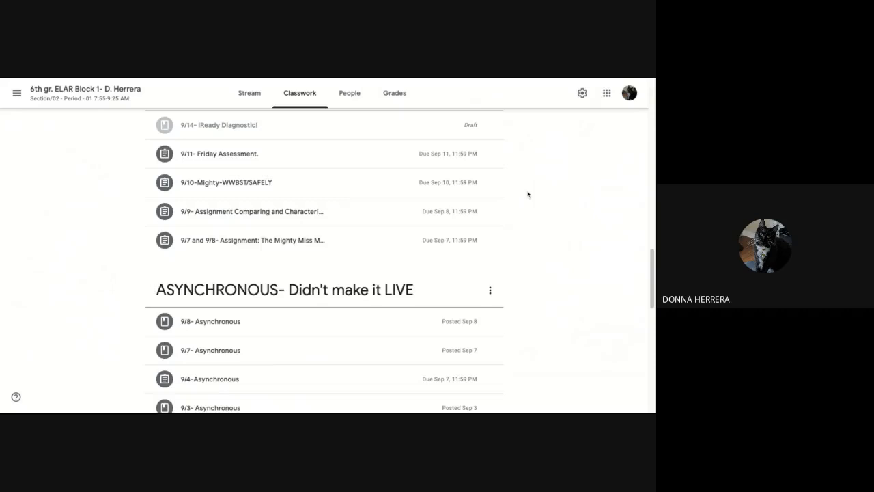
mouse_move(527, 195)
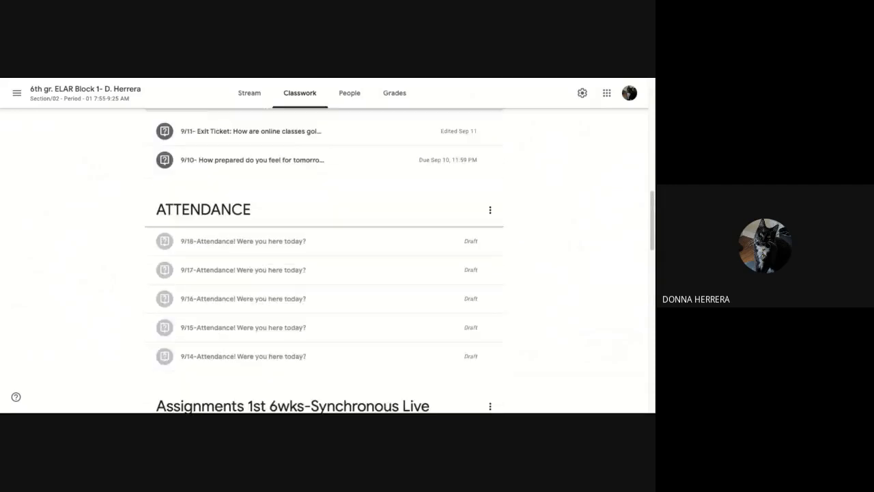
scroll(up, 3)
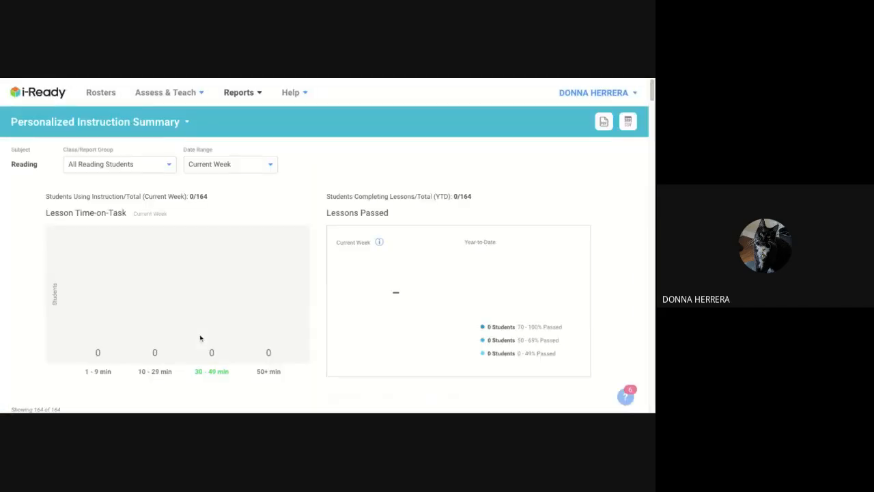
- Scroll the Personalized Instruction Summary showing 0 of 164 students with lessons
scroll(down, 3)
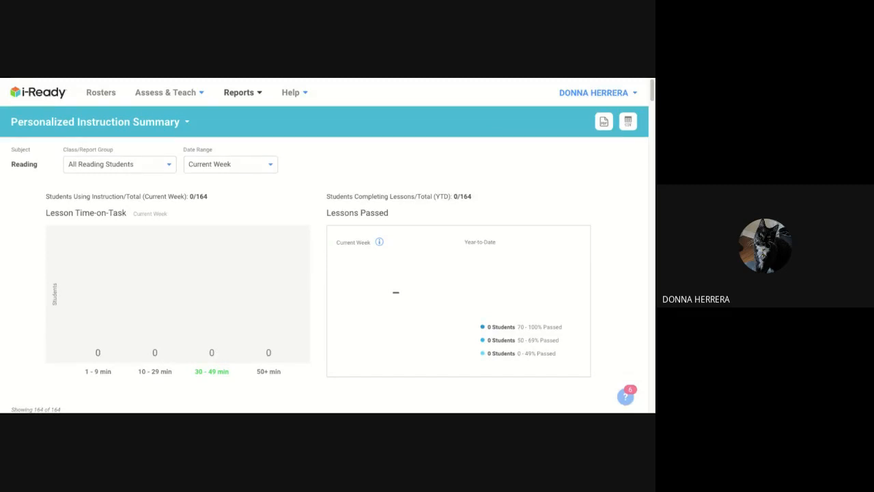
mouse_move(405, 178)
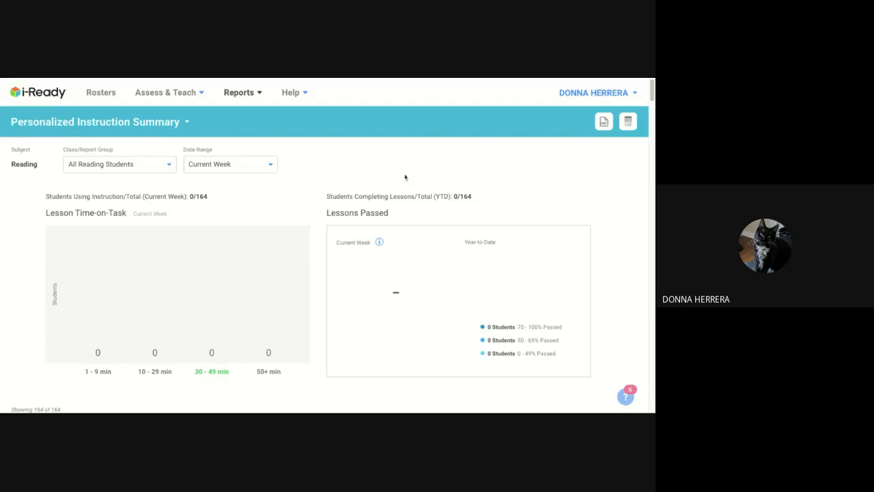
mouse_move(420, 78)
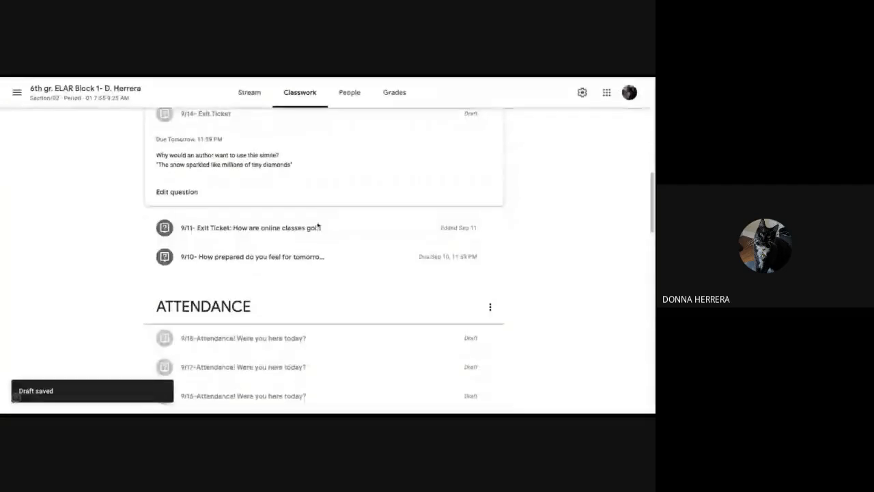
- Scroll to Assignments 1st 6wks and expand the draft 9/14 iReady Diagnostic
scroll(up, 3)
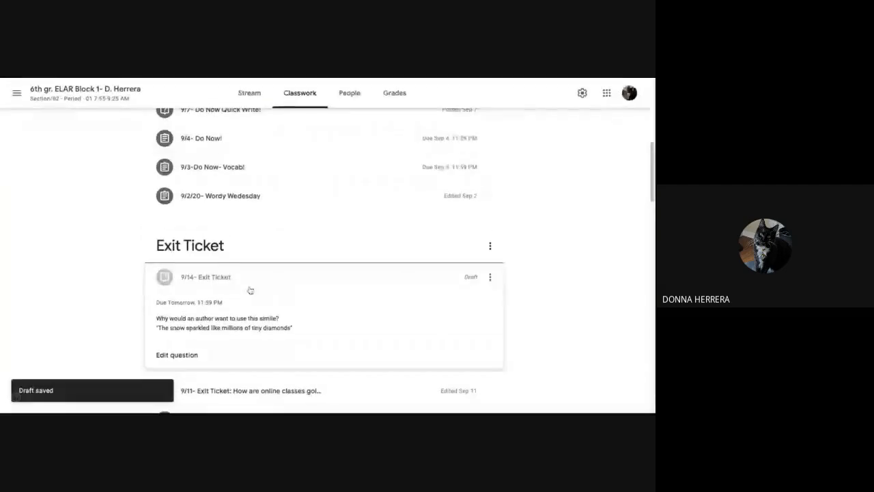
mouse_move(37, 150)
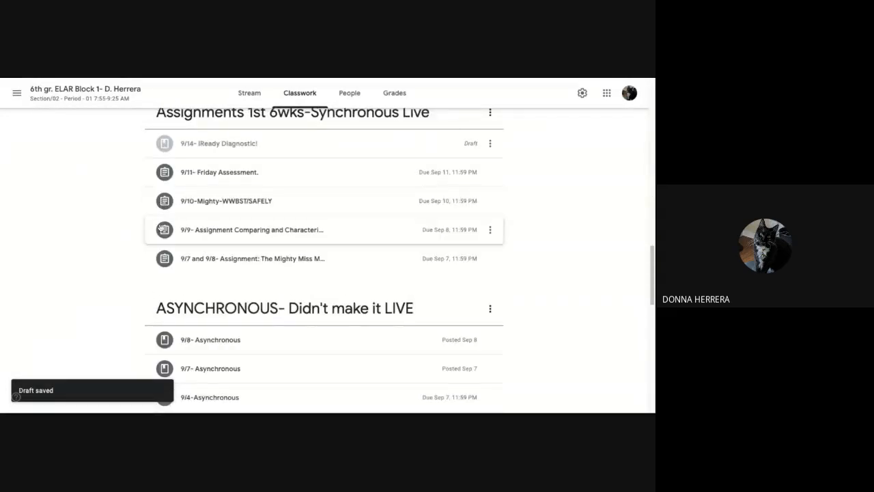
scroll(up, 3)
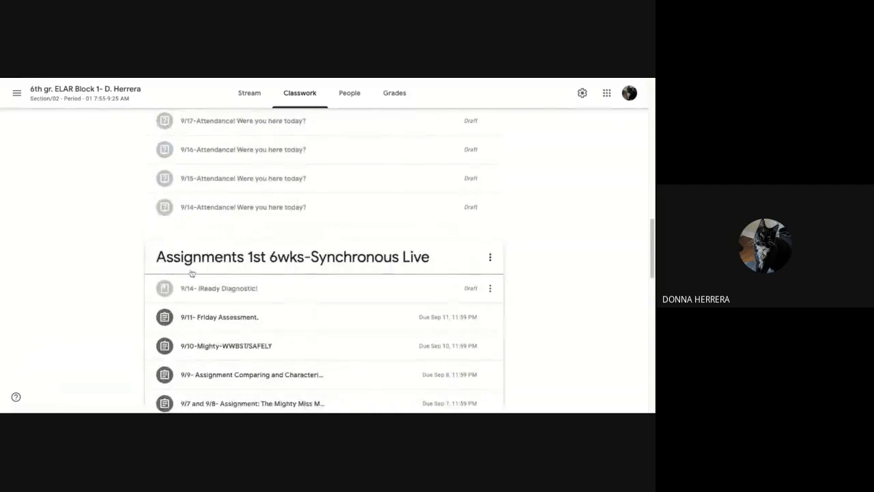
click(219, 287)
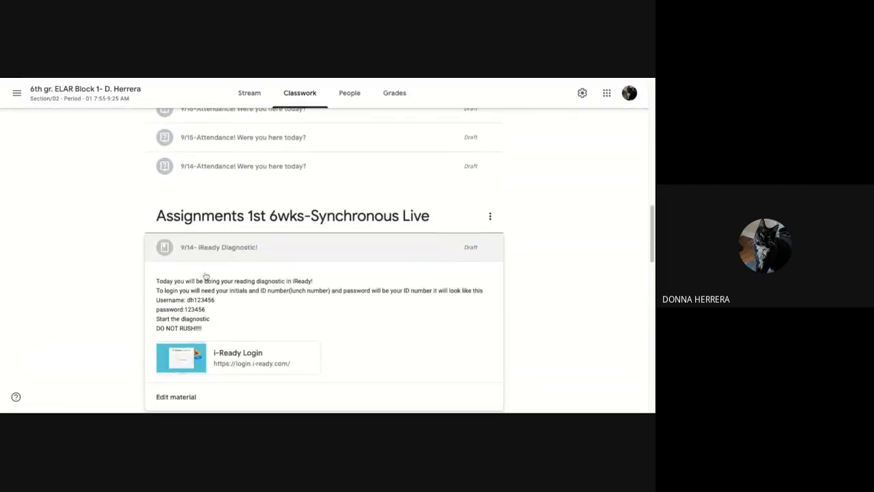
mouse_move(89, 295)
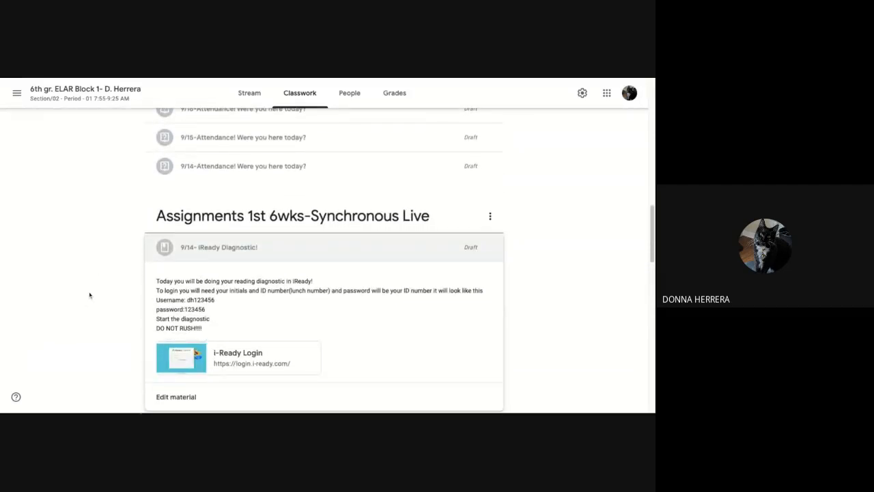
mouse_move(106, 259)
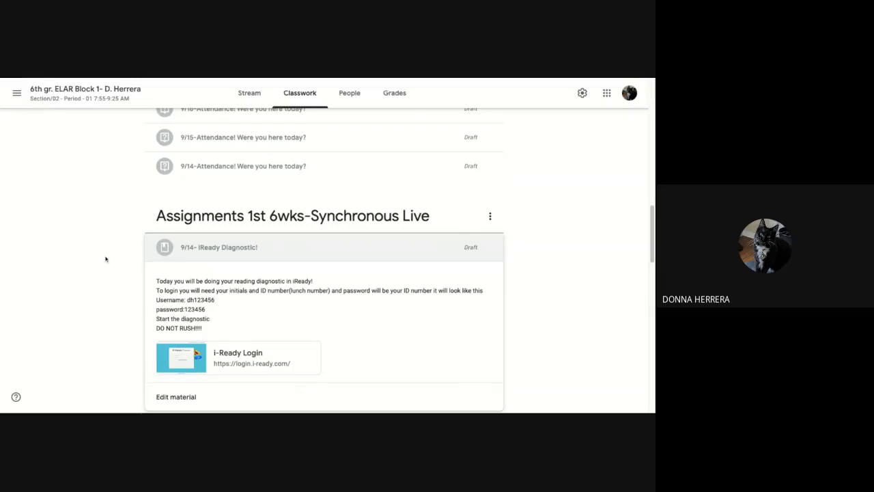